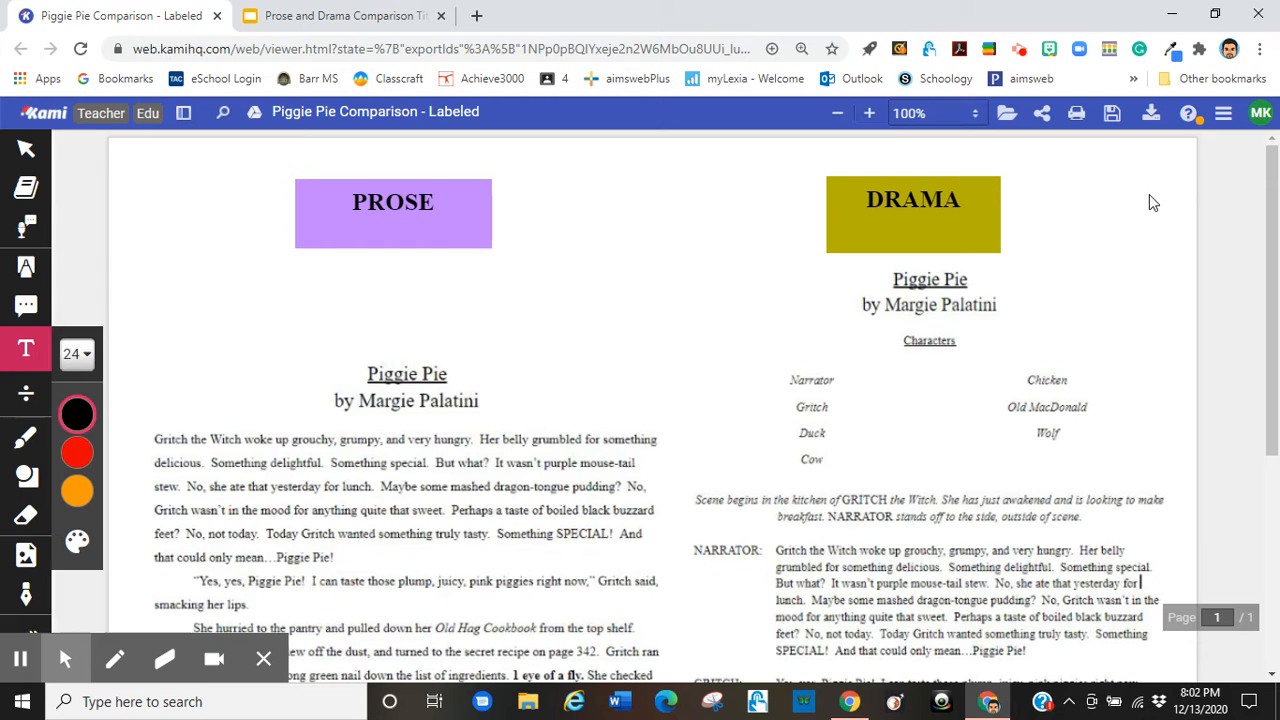
mouse_move(1096, 300)
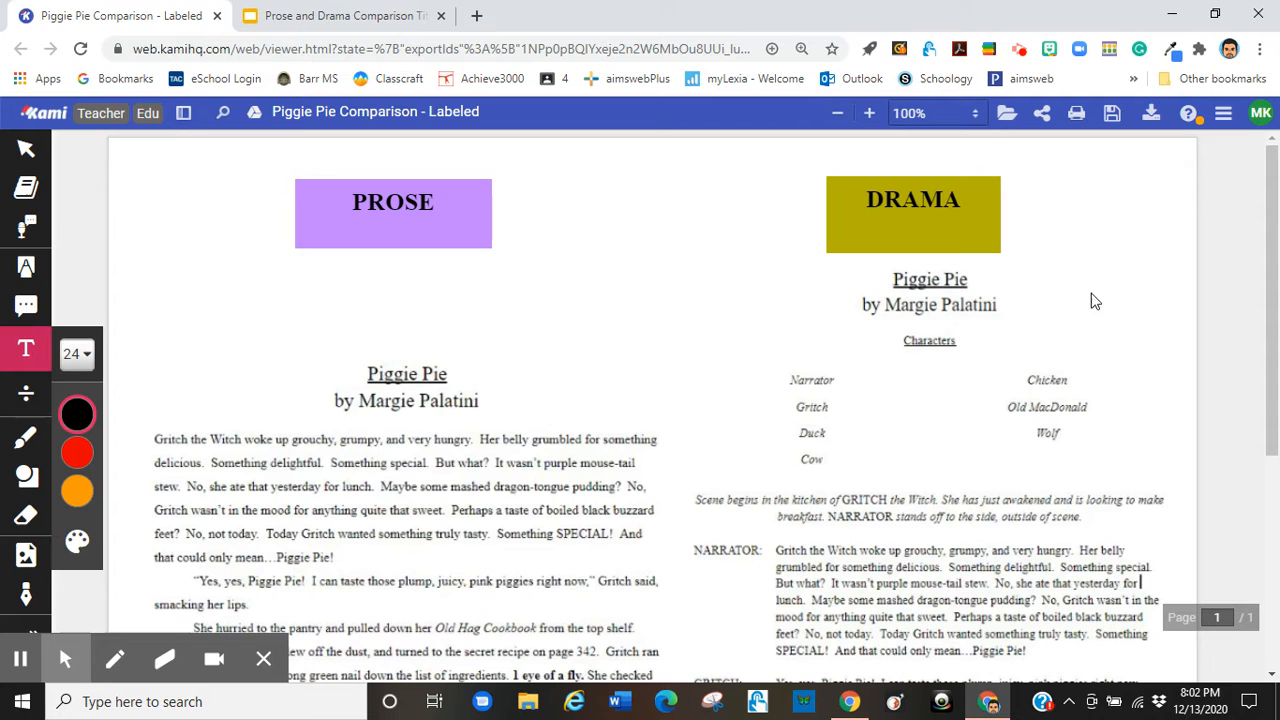
Review the PROSE label and both columns of Piggie Pie, then switch to the Google Slides comparison.
left_click(392, 212)
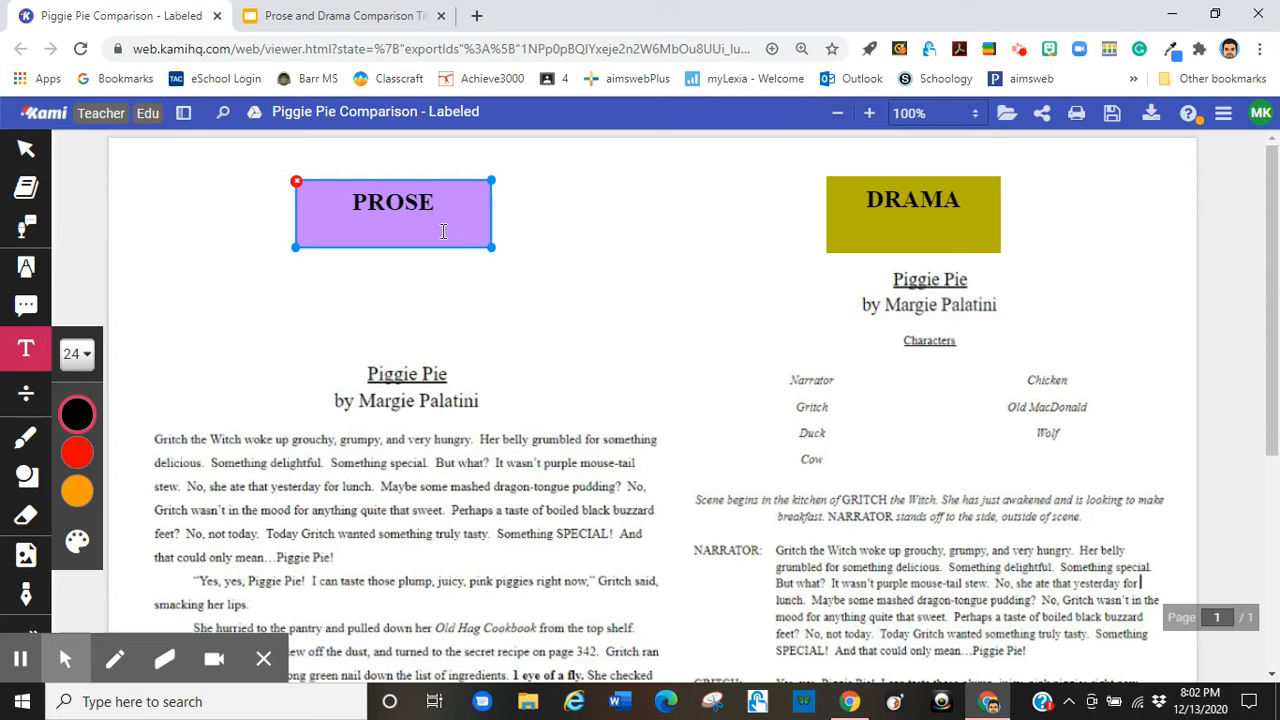
left_click(392, 504)
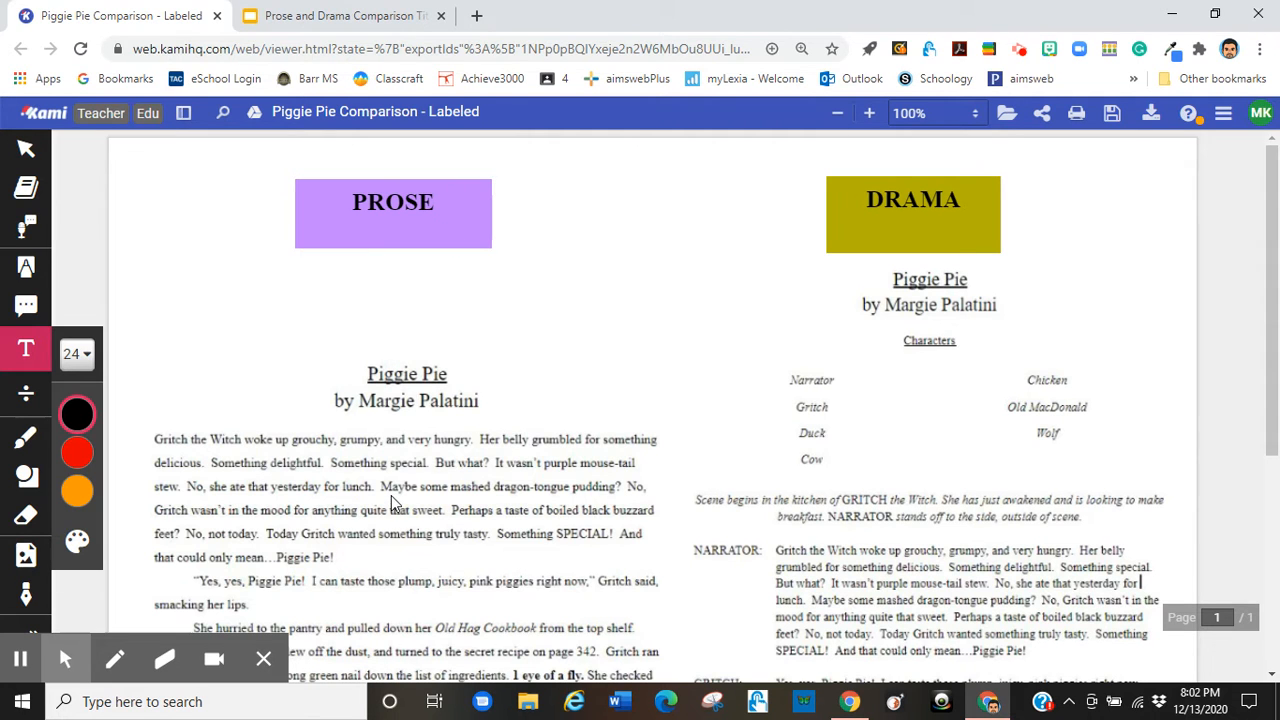
scroll("down", 3)
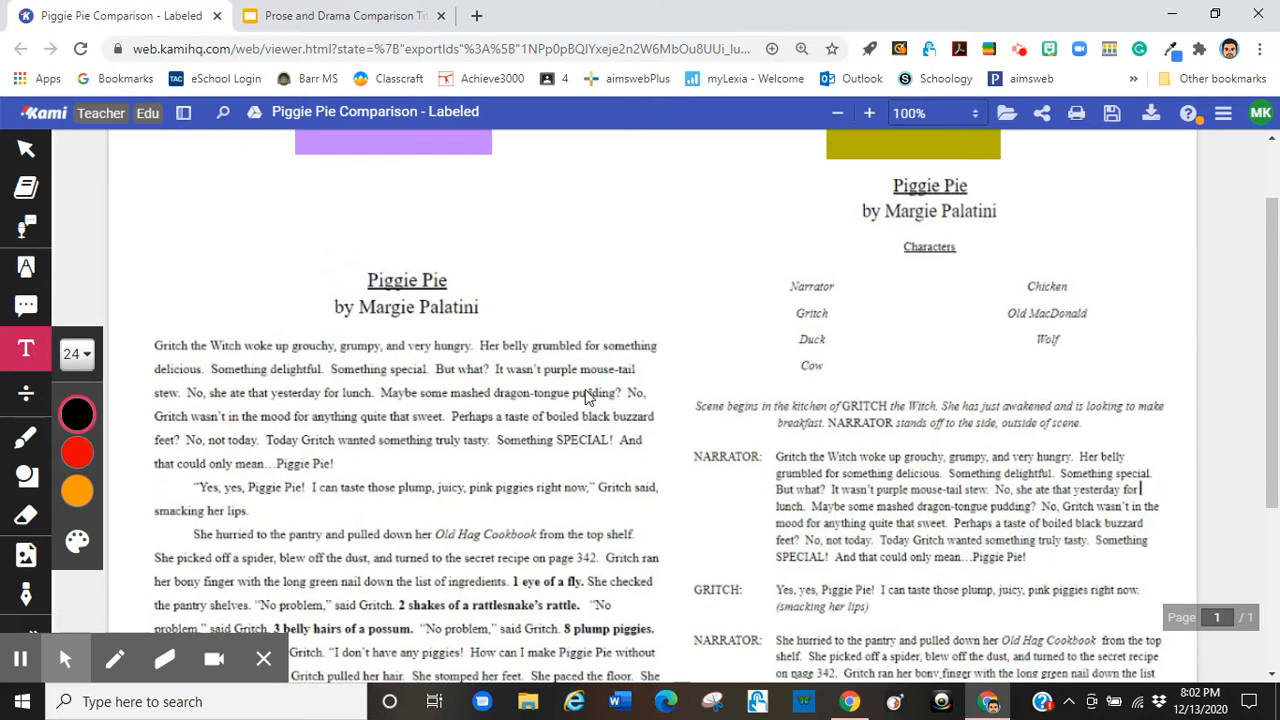
scroll("up", 3)
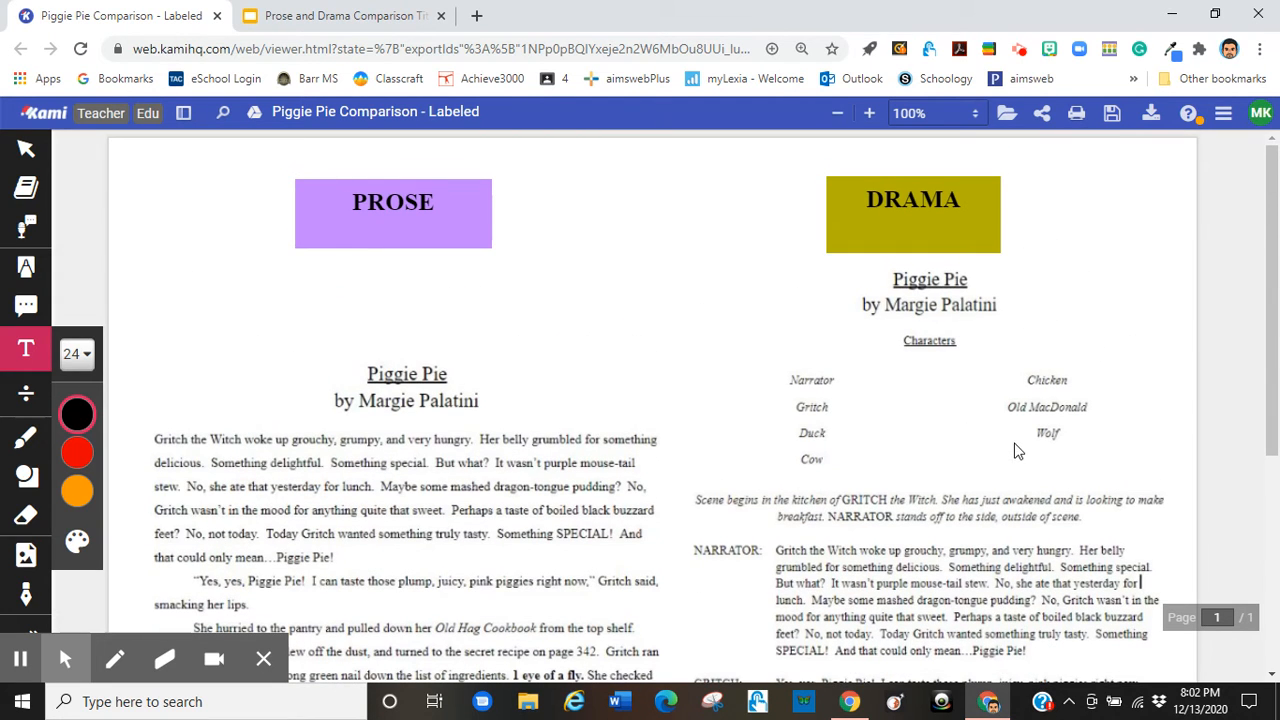
scroll("down", 3)
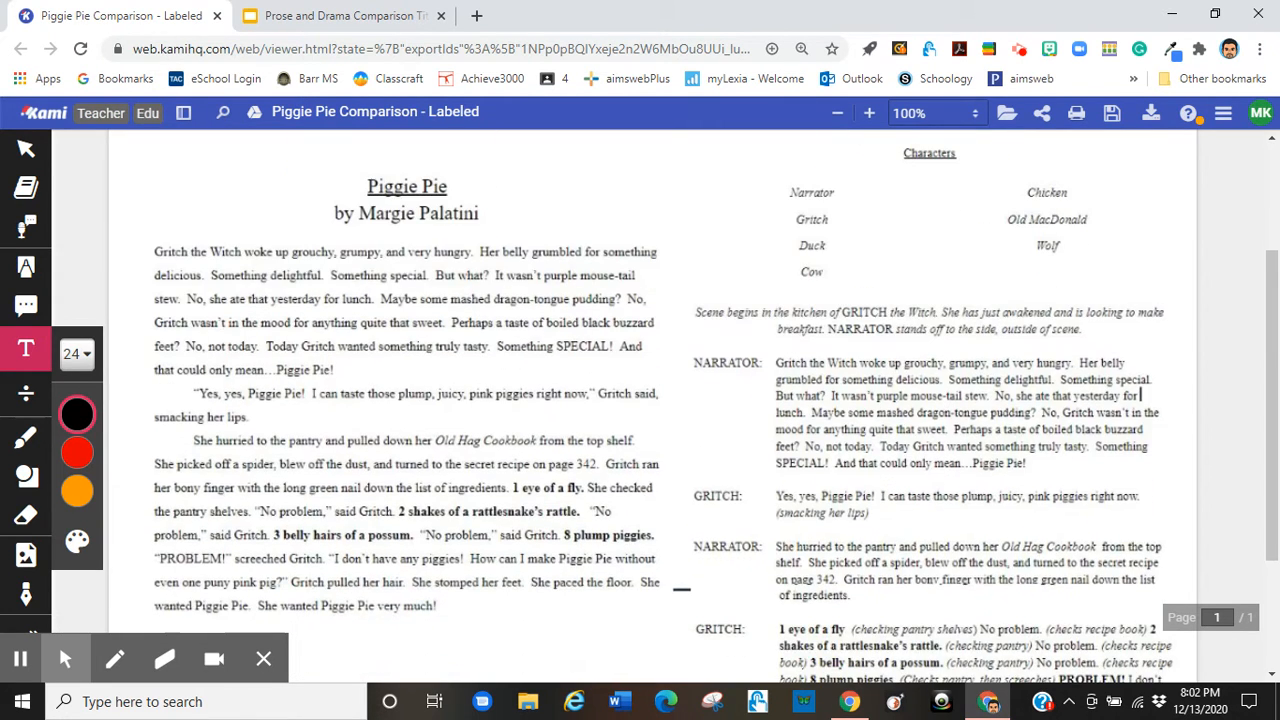
scroll("down", 3)
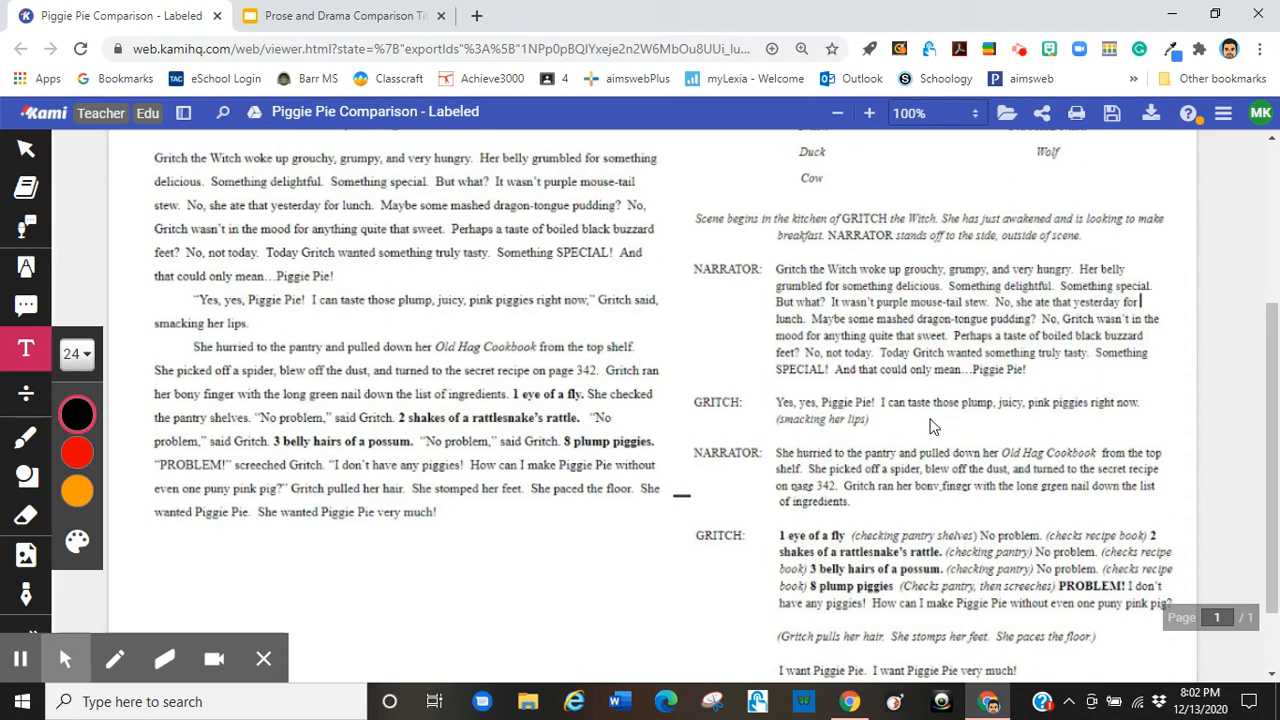
left_click(340, 16)
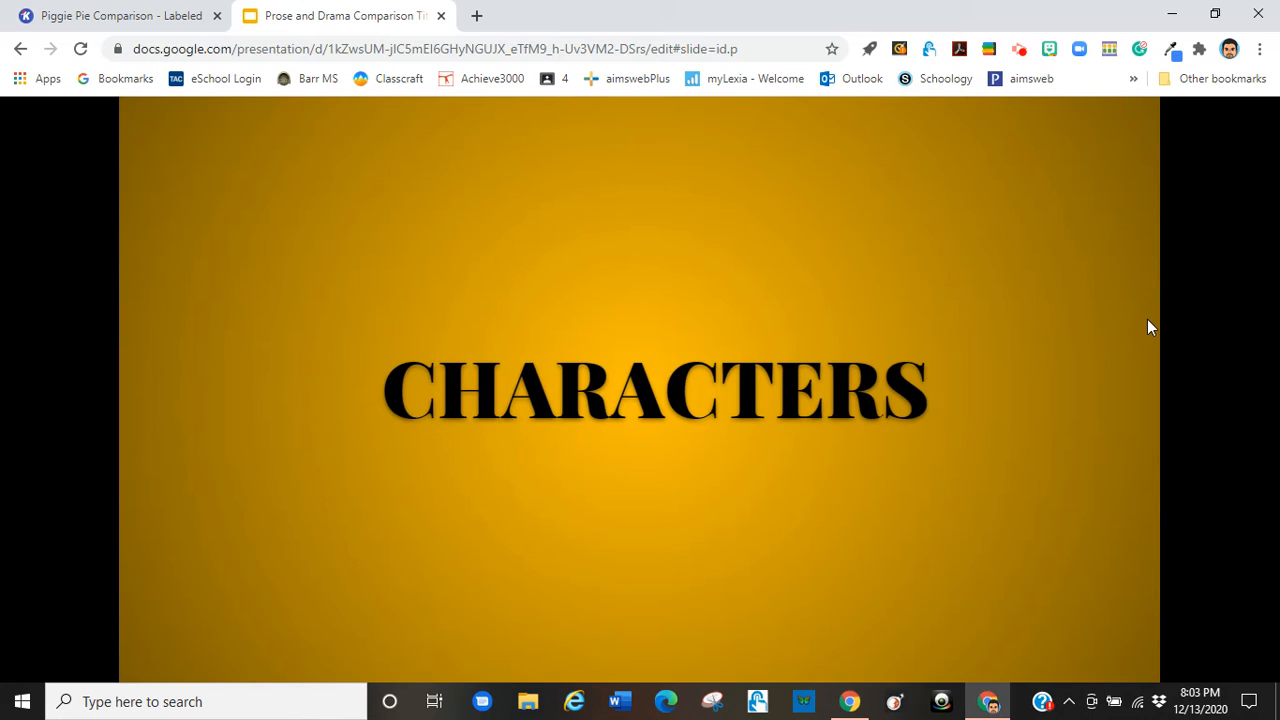
mouse_move(1084, 72)
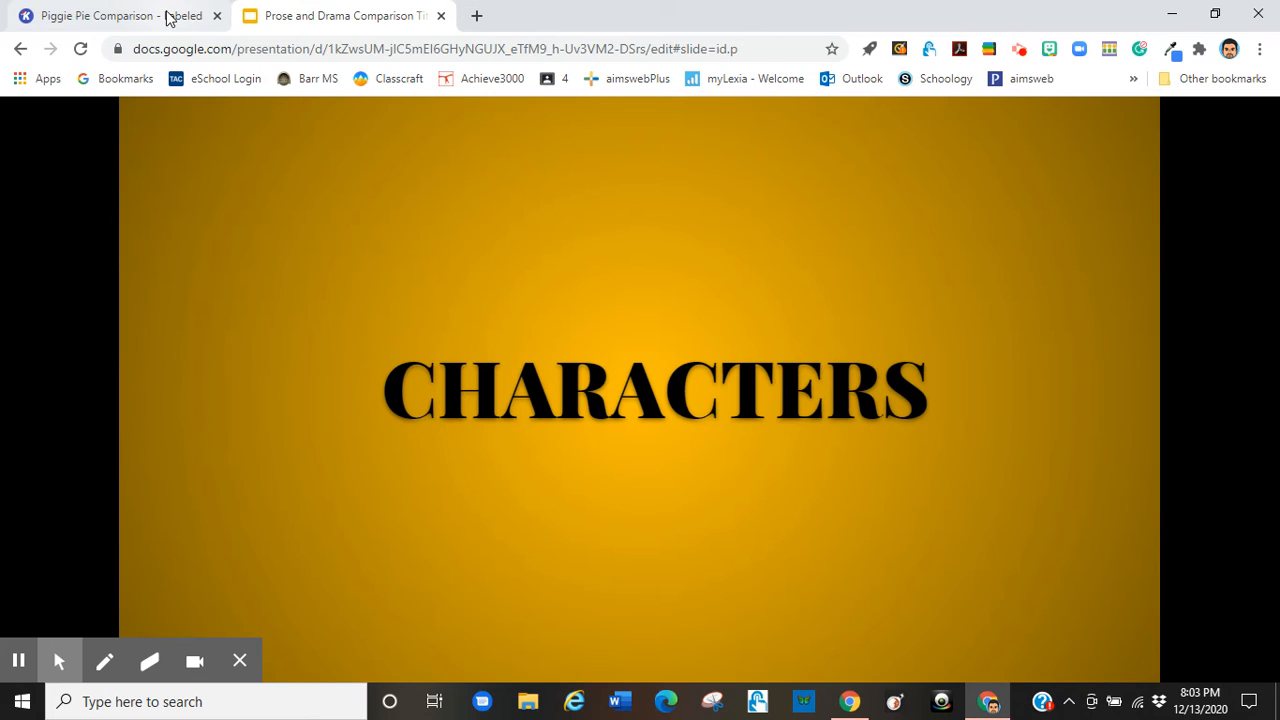
Return to the Piggie Pie Comparison PDF and bring its top back into view.
left_click(110, 16)
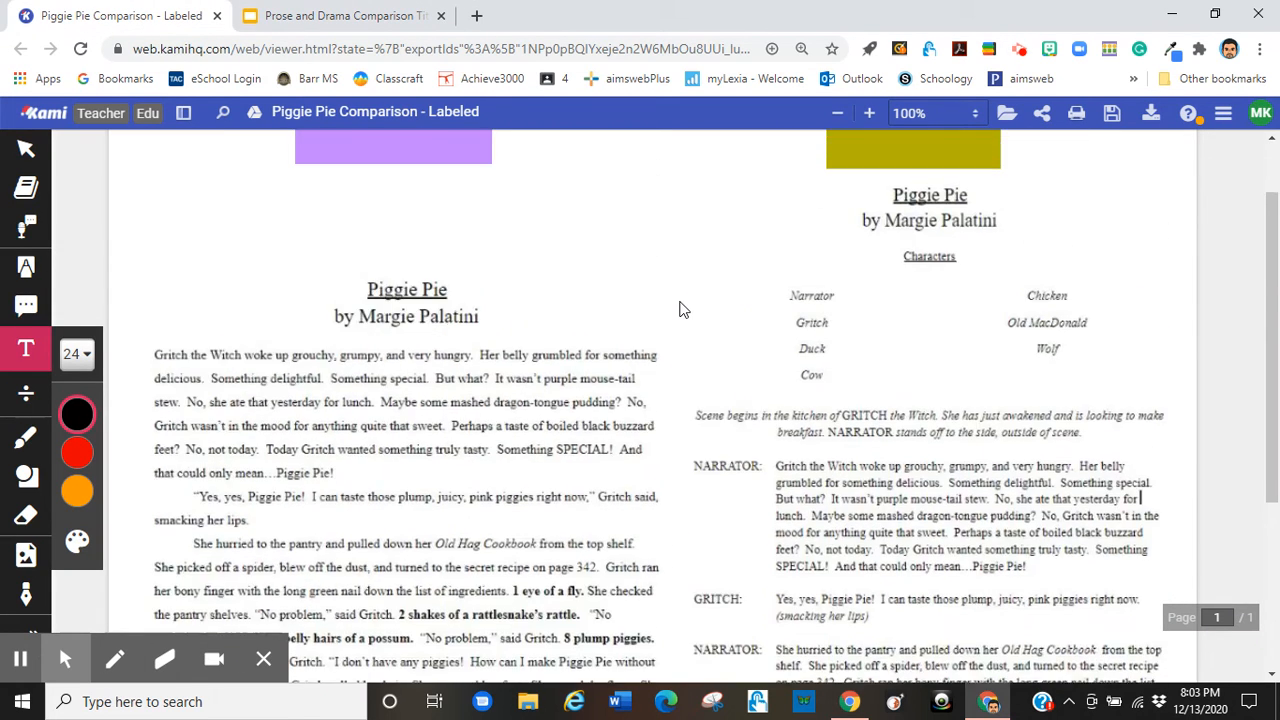
scroll("up", 3)
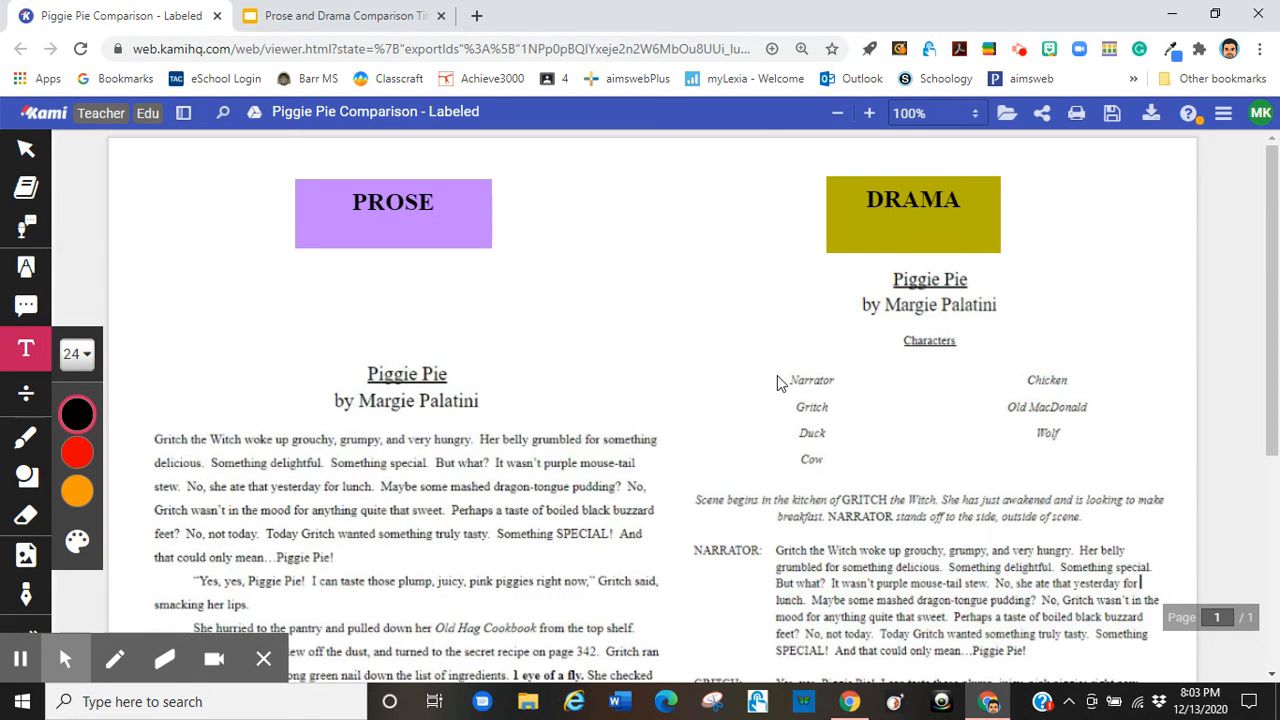
mouse_move(930, 316)
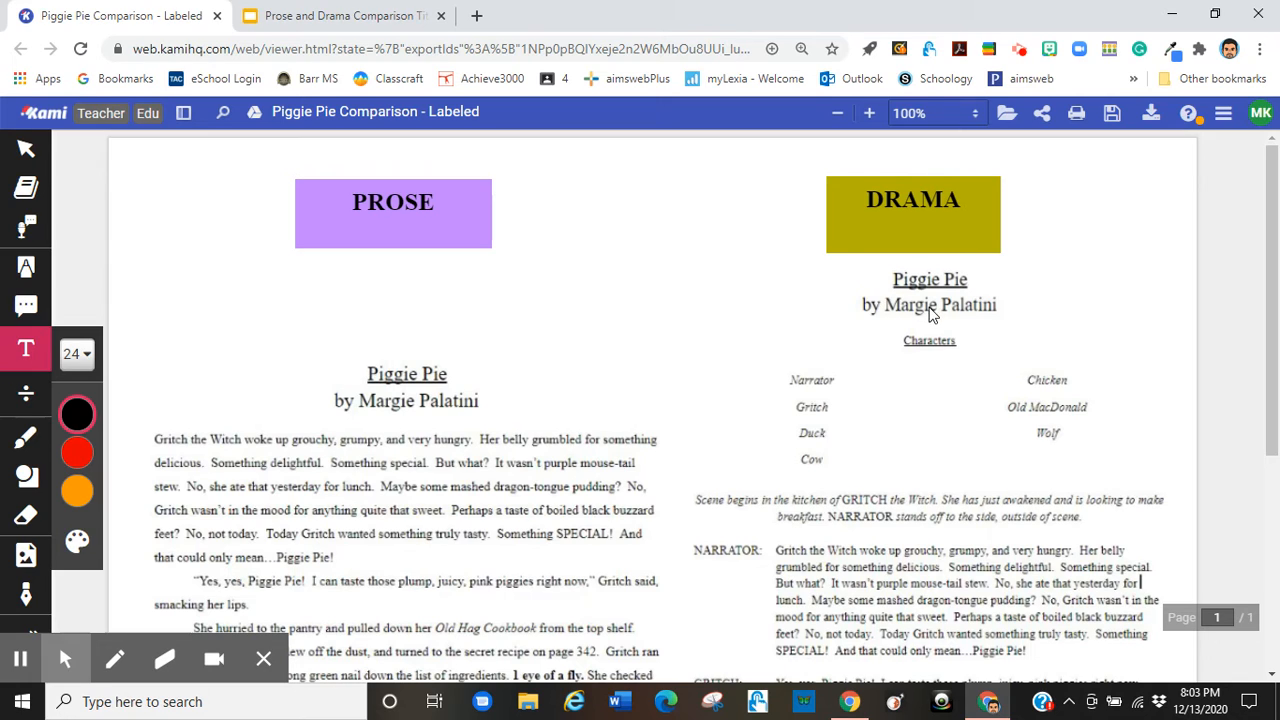
mouse_move(864, 232)
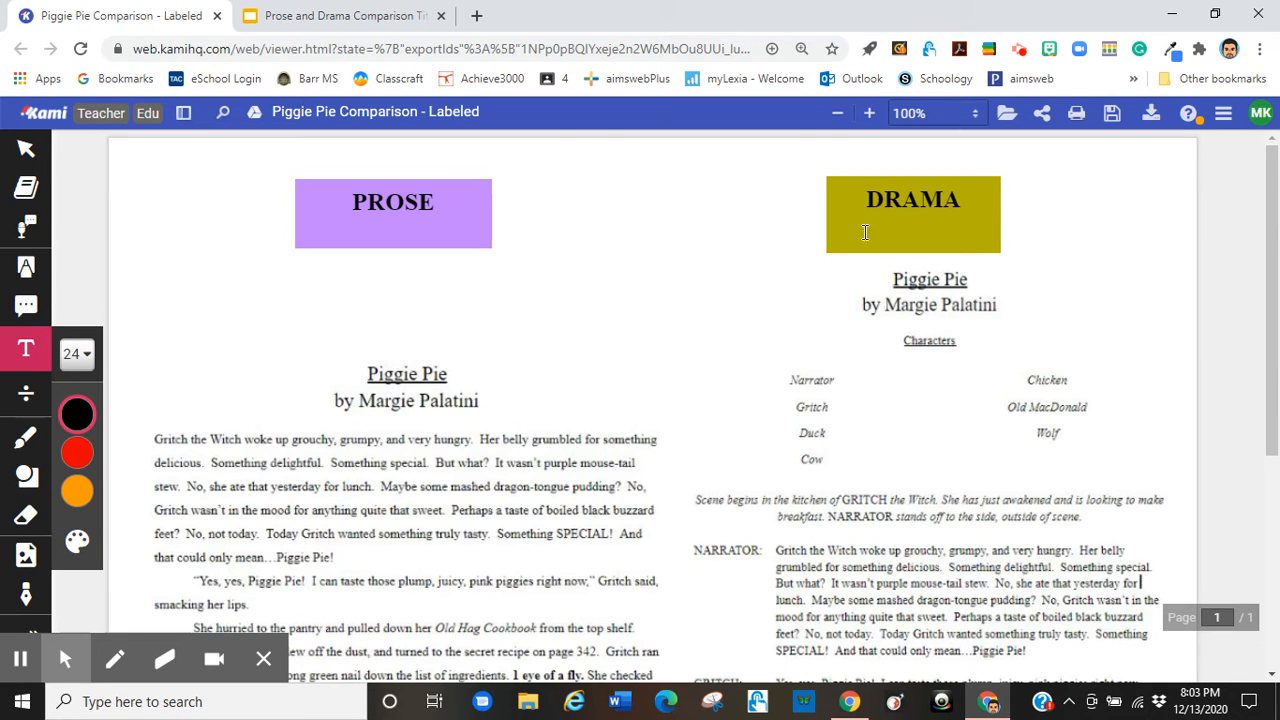
mouse_move(476, 412)
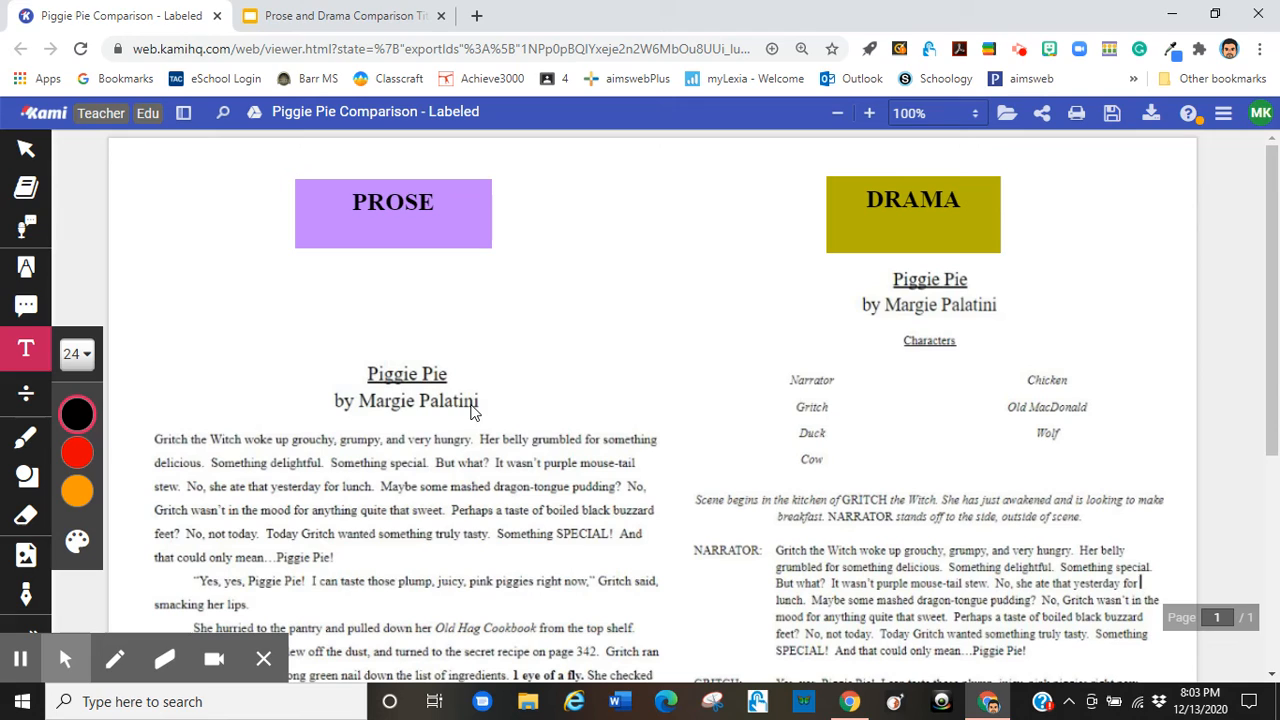
mouse_move(930, 344)
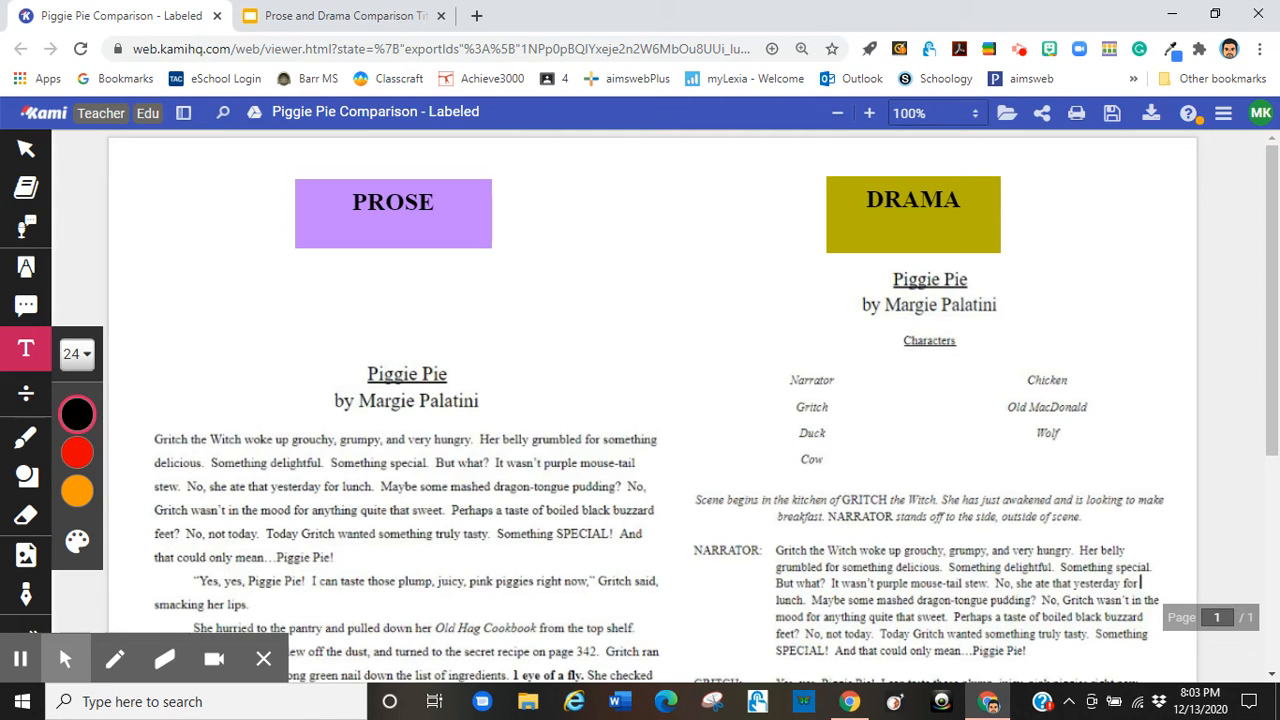
mouse_move(26, 308)
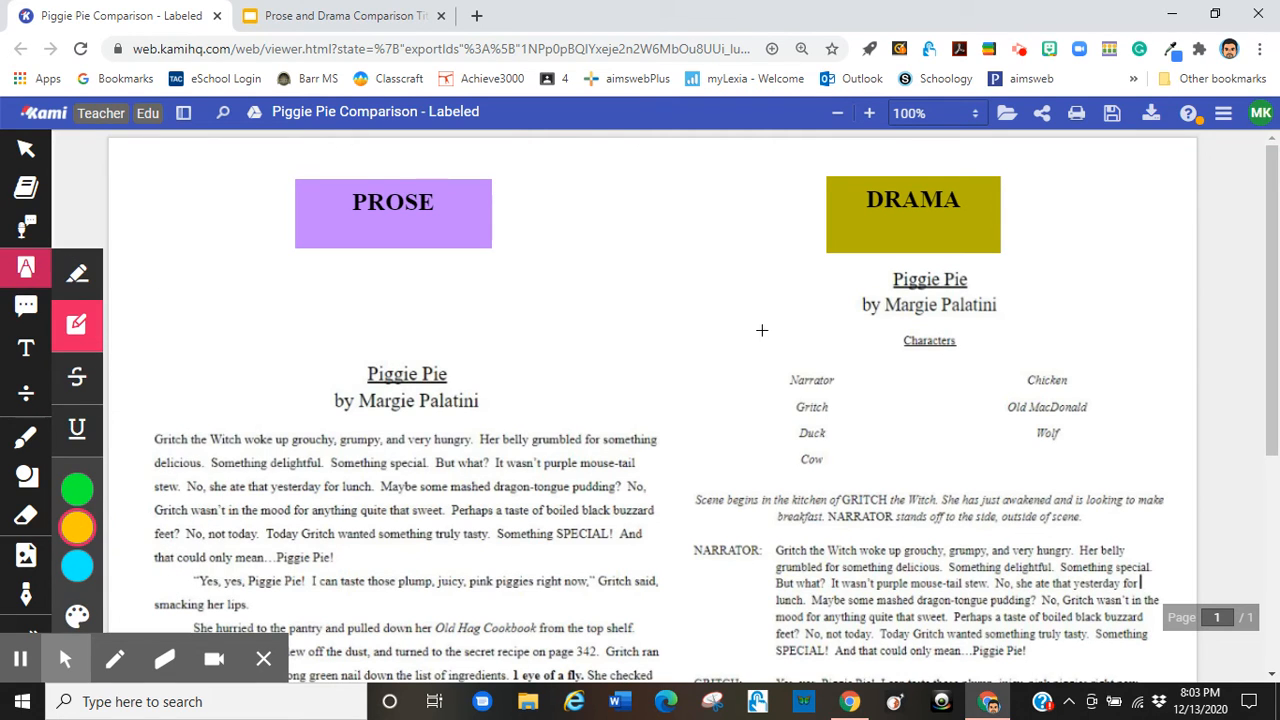
Choose yellow as the highlighter colour for marking the drama Characters list.
left_click(1056, 452)
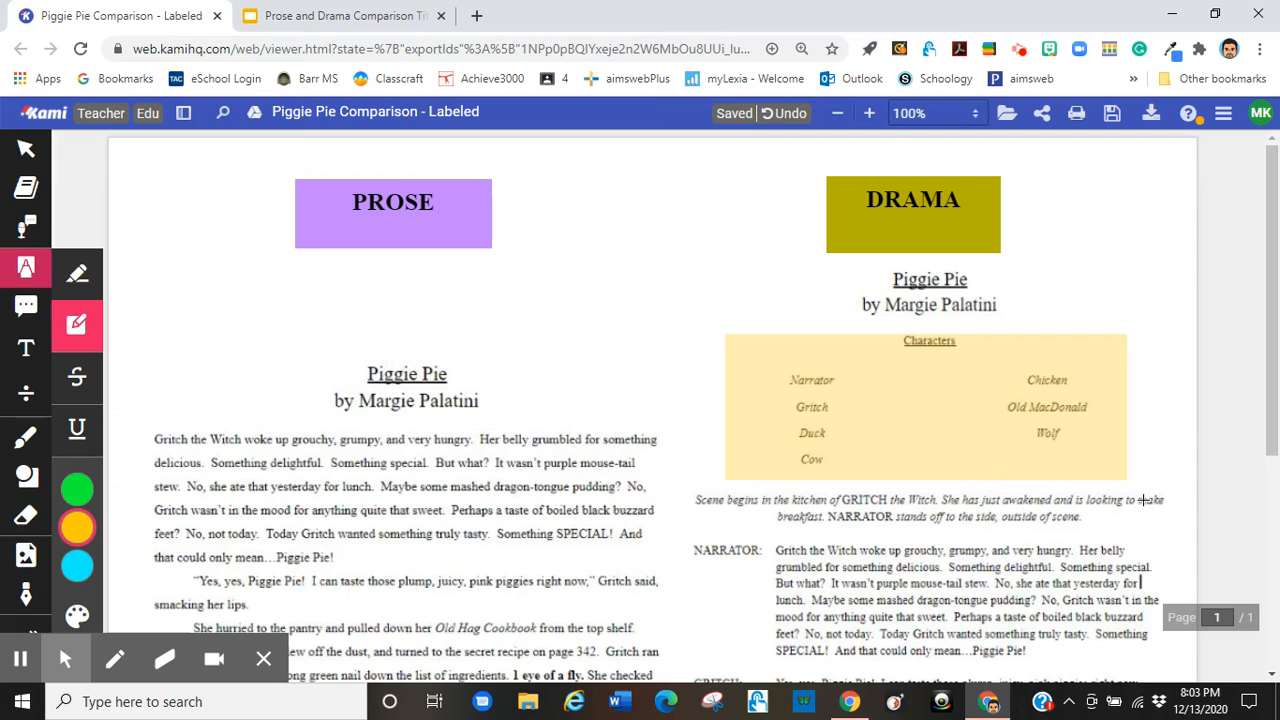
mouse_move(1088, 422)
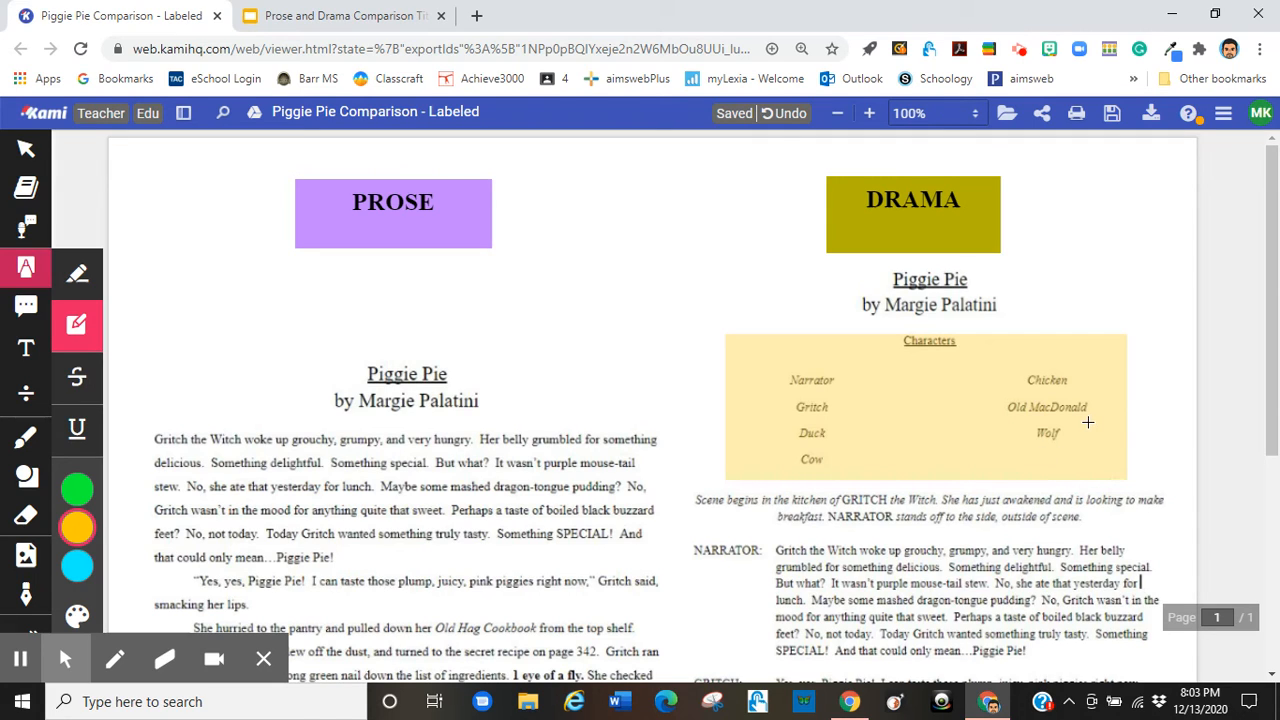
mouse_move(1038, 438)
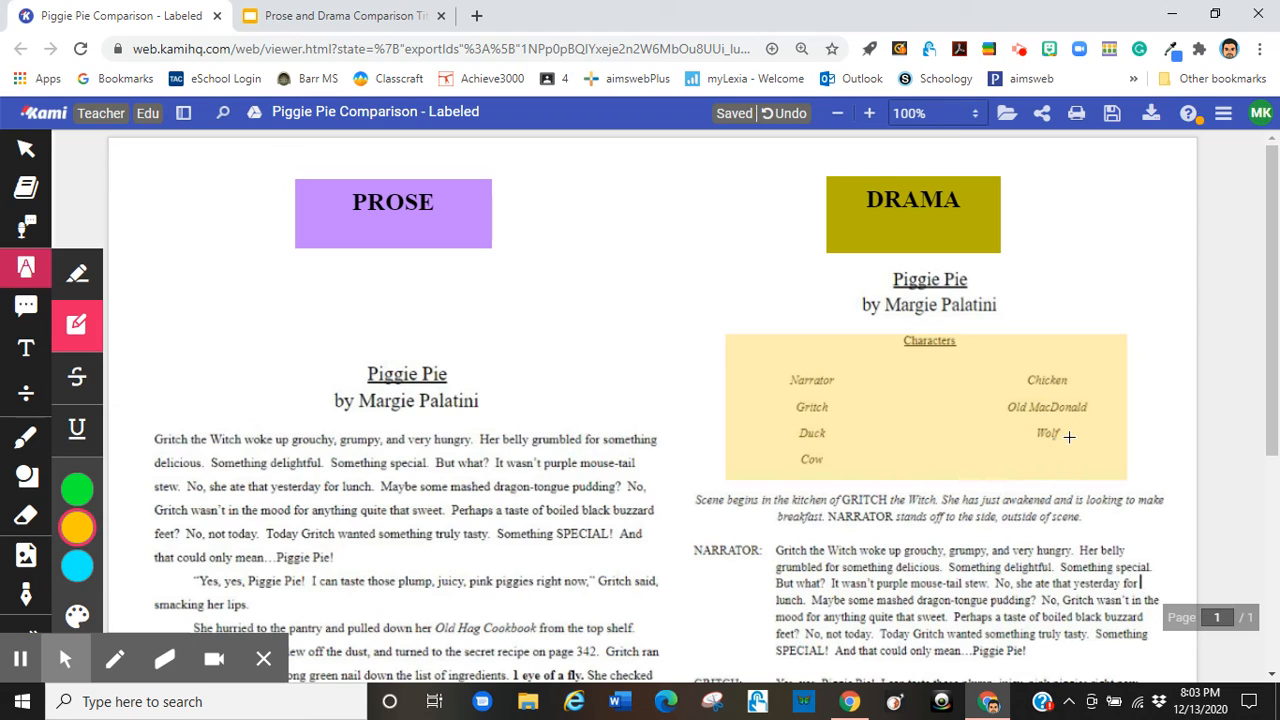
mouse_move(332, 400)
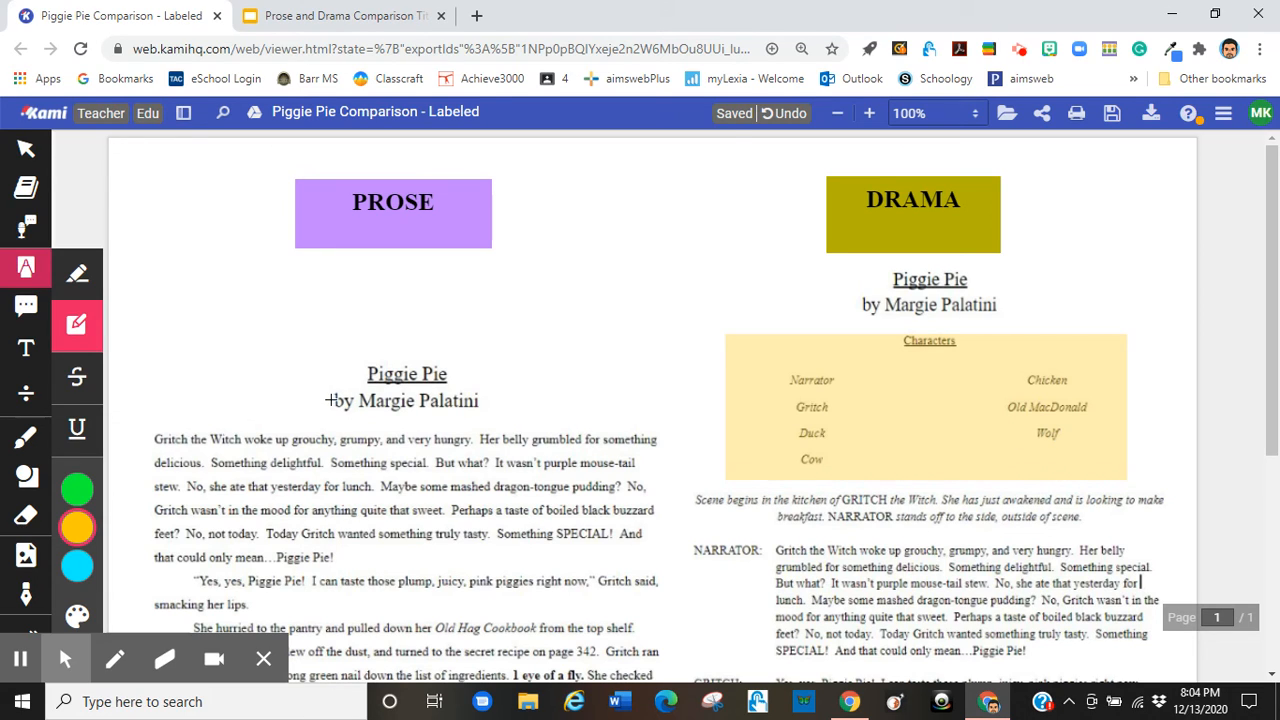
mouse_move(368, 412)
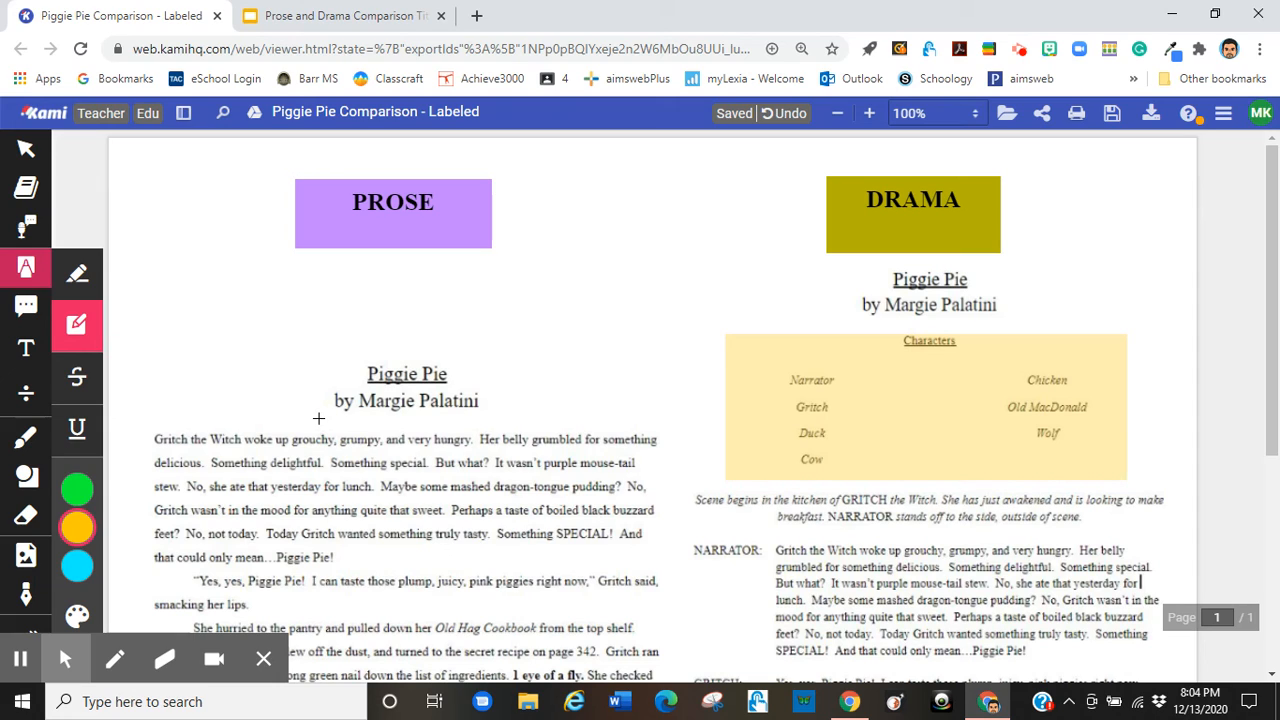
mouse_move(232, 452)
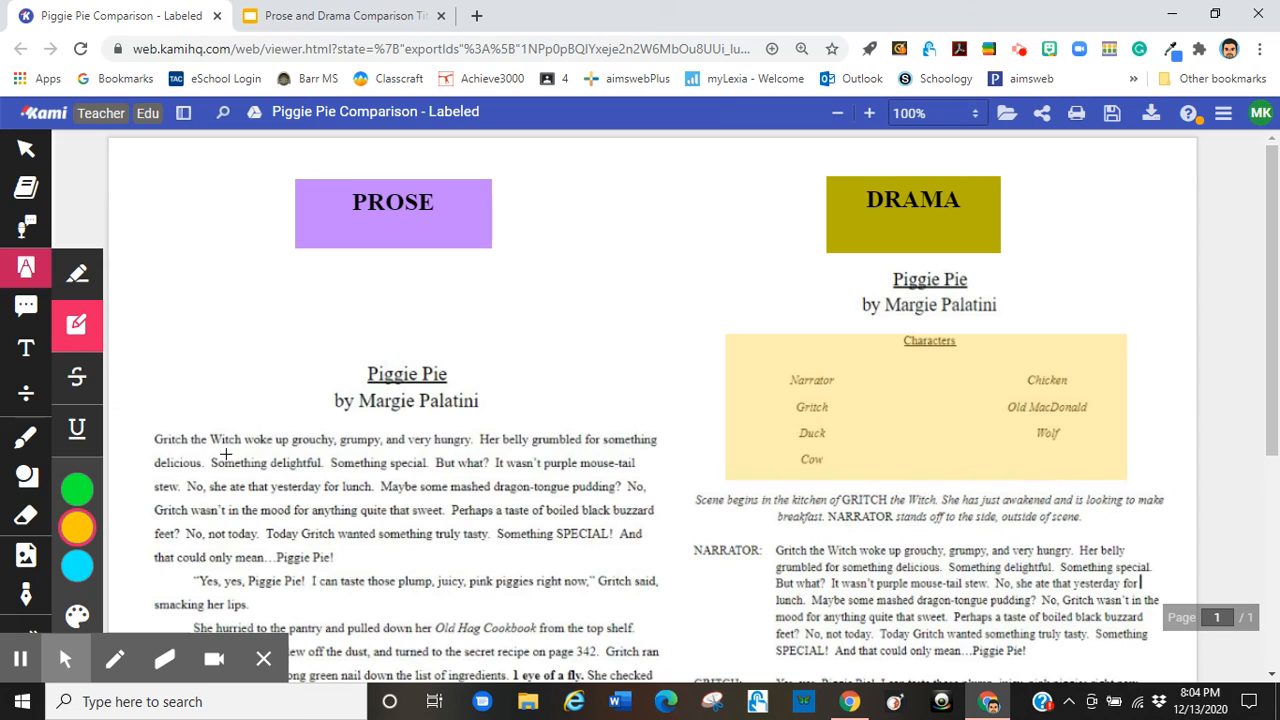
mouse_move(296, 520)
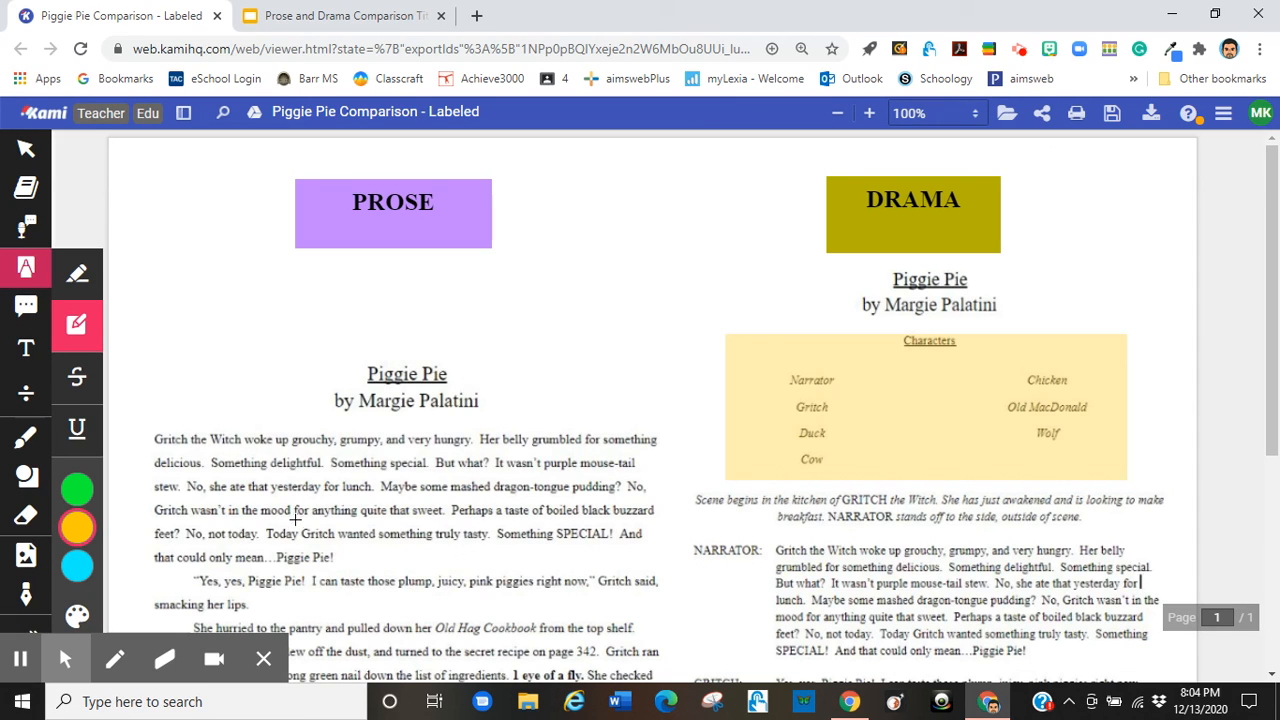
mouse_move(928, 200)
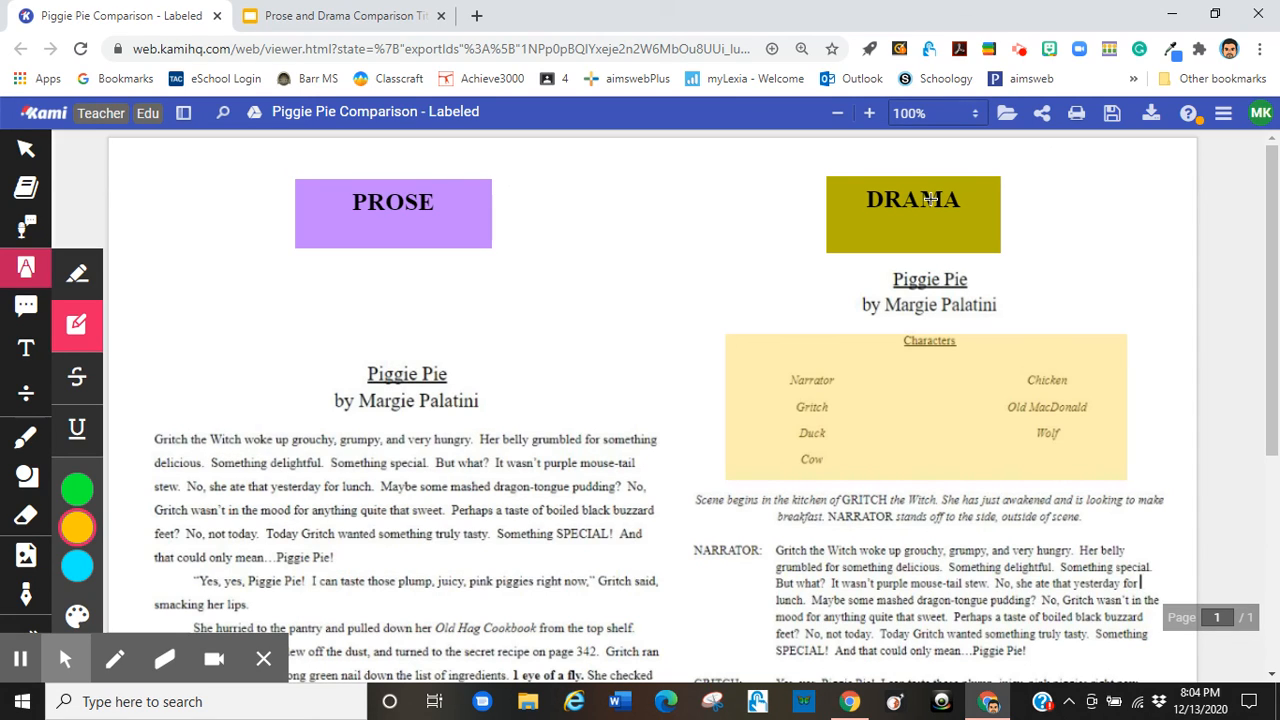
mouse_move(756, 296)
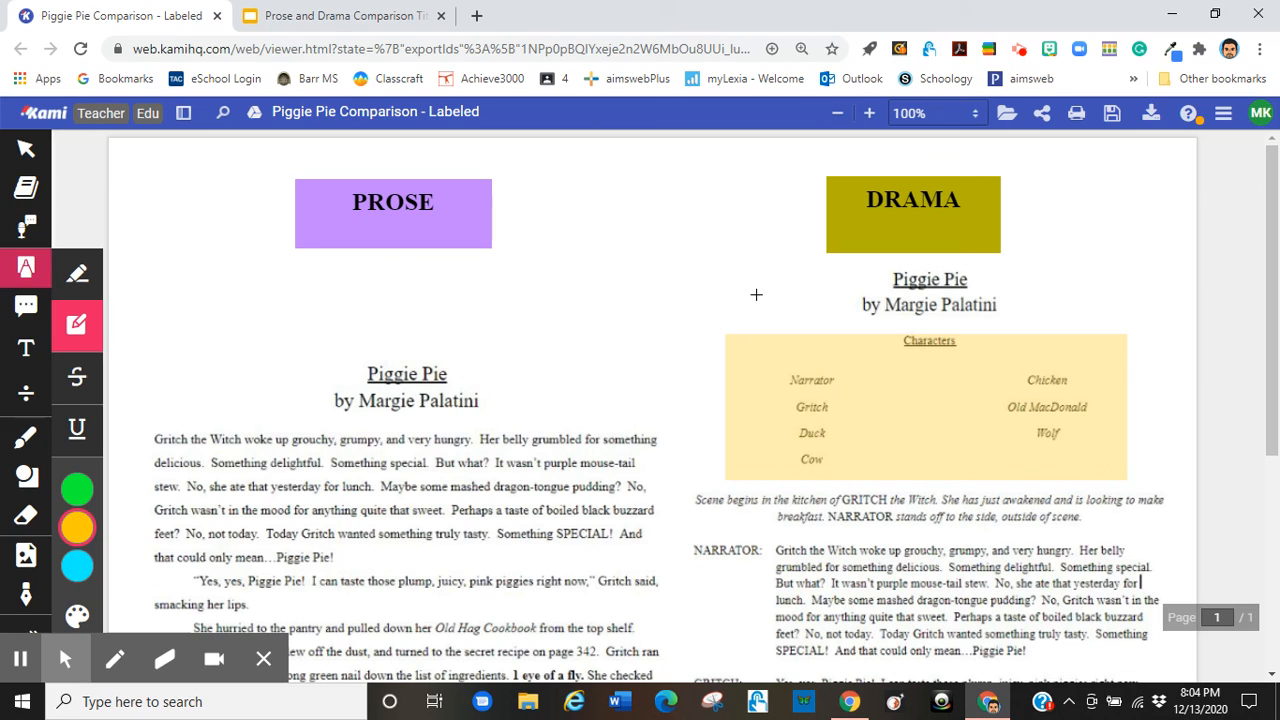